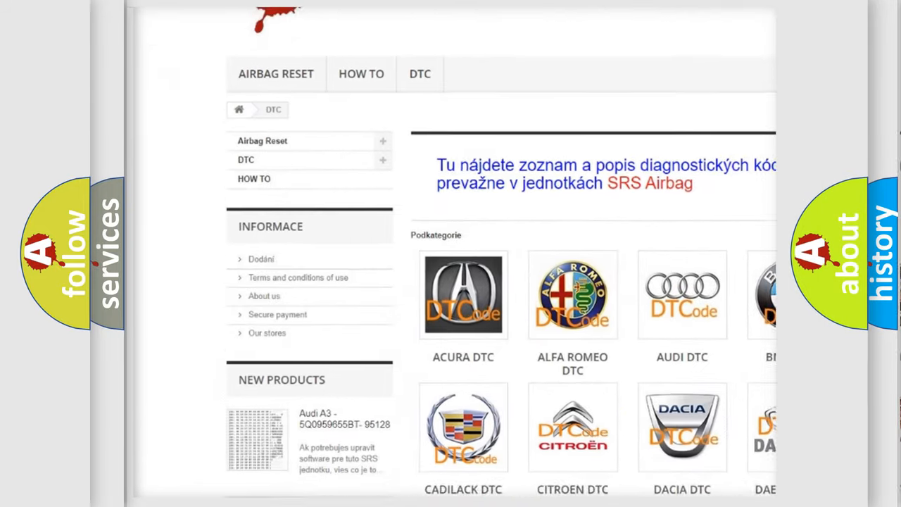
scroll(down, 3)
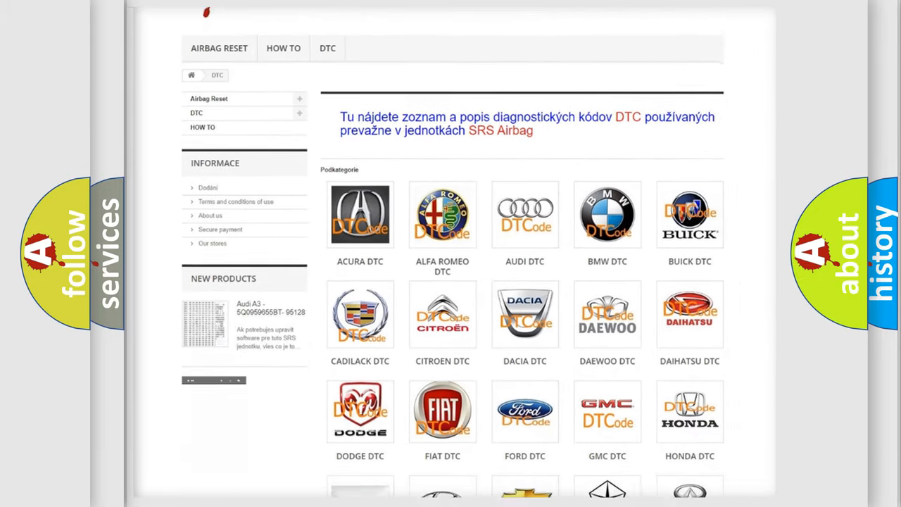
scroll(down, 3)
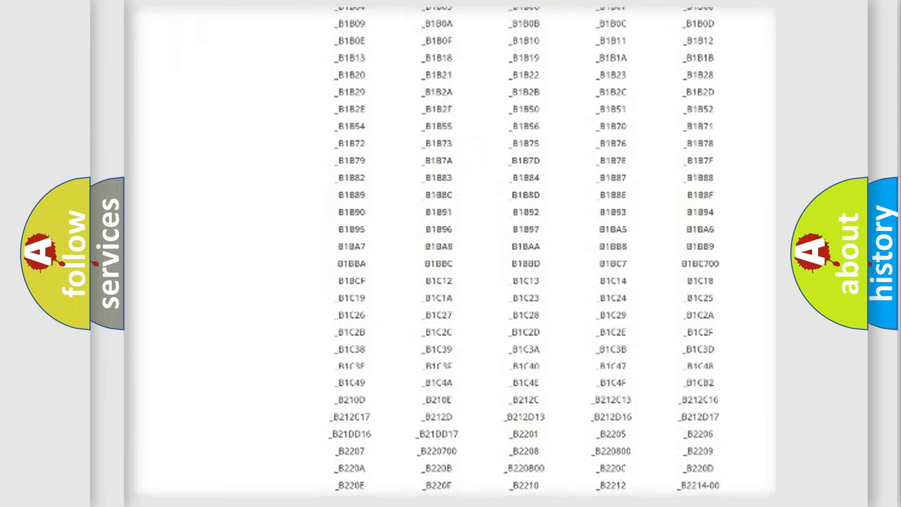
scroll(up, 3)
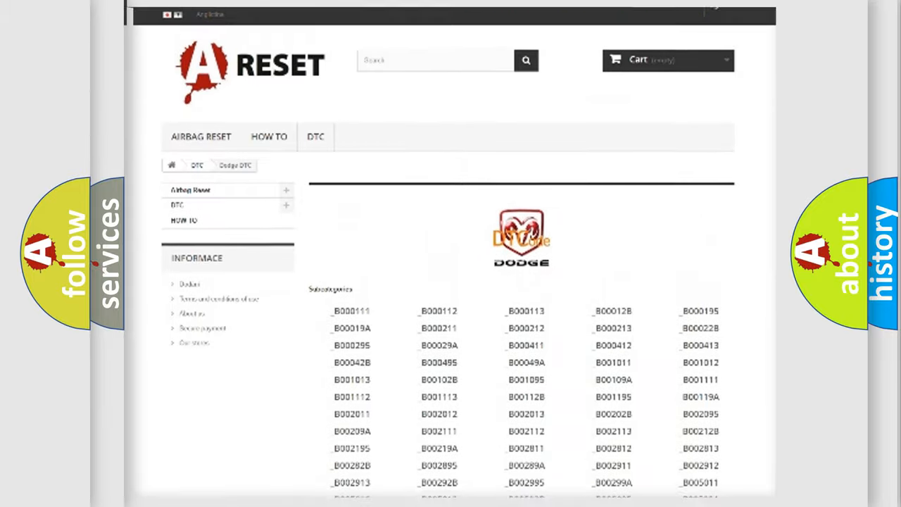